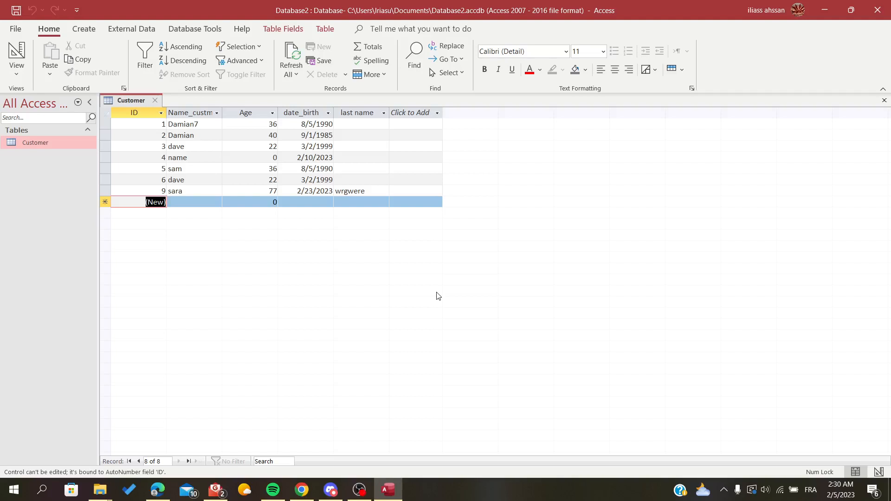
{"action": "mouse_move", "coordinate": [397, 117]}
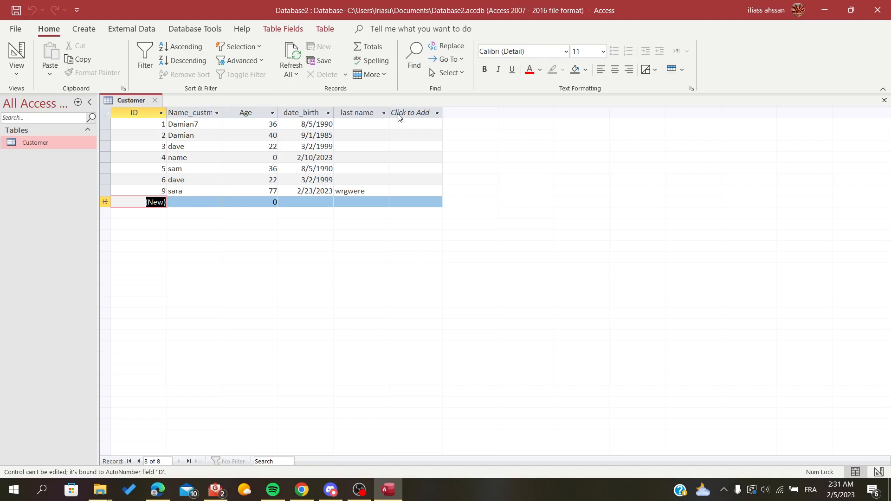
{"action": "mouse_move", "coordinate": [223, 14]}
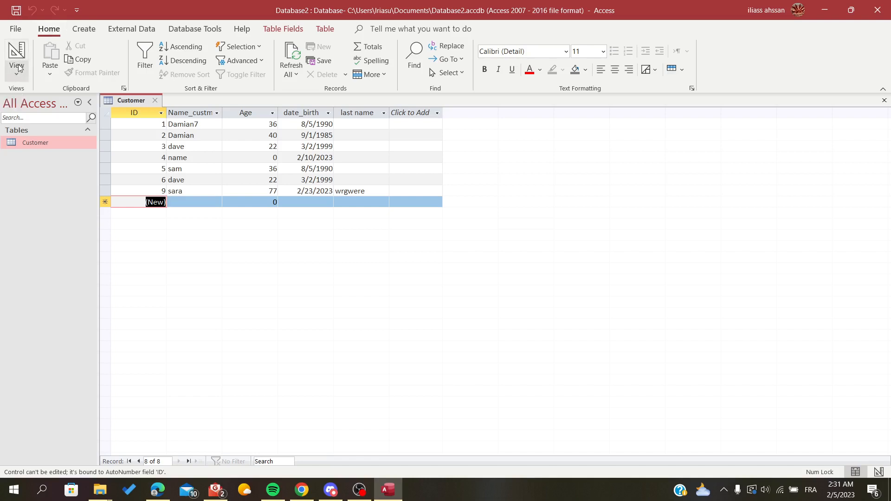
{"action": "mouse_move", "coordinate": [12, 92]}
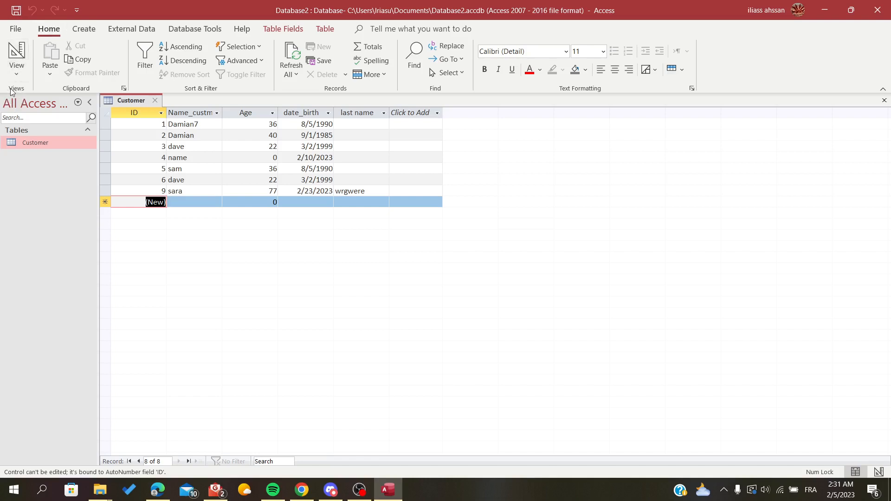
Switch the Customer table to Design View and type the field name Date_sale below 'last name'
{"action": "left_click", "coordinate": [17, 53]}
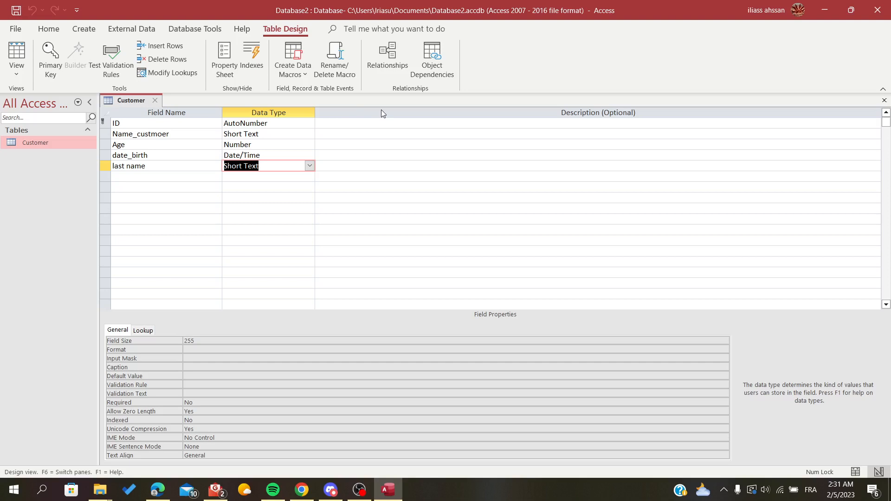
{"action": "mouse_move", "coordinate": [108, 208]}
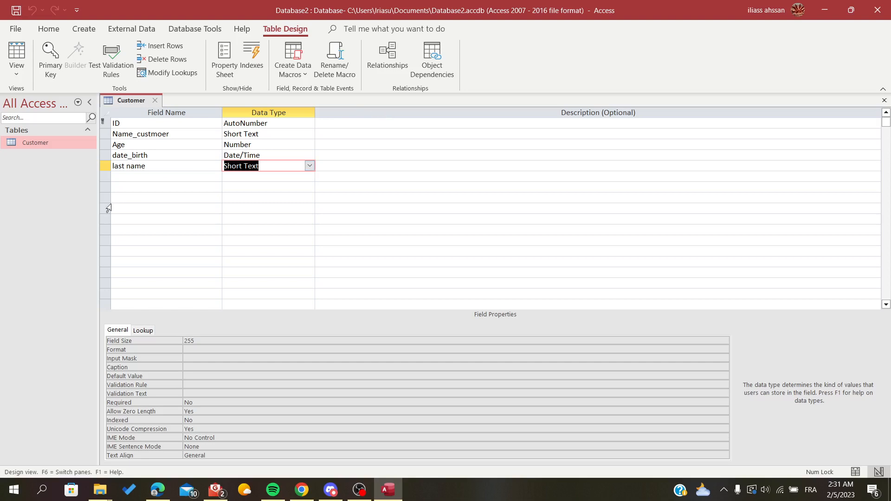
{"action": "left_click", "coordinate": [165, 165]}
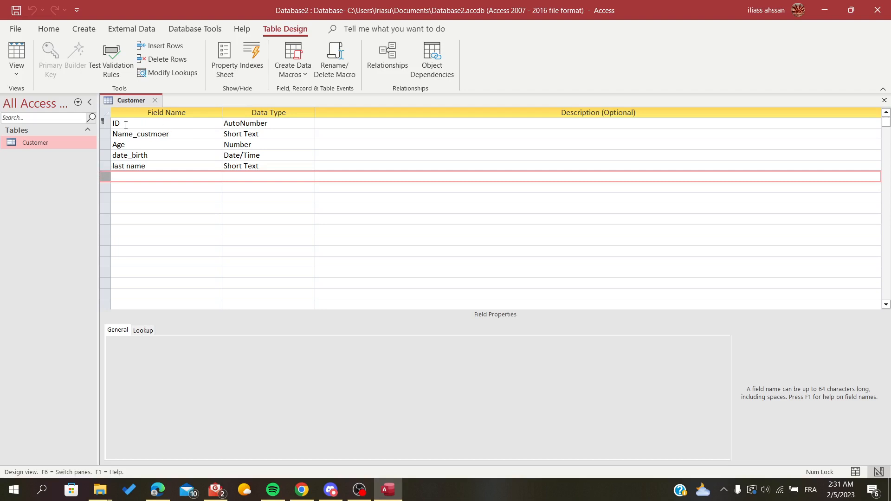
{"action": "left_click", "coordinate": [165, 176]}
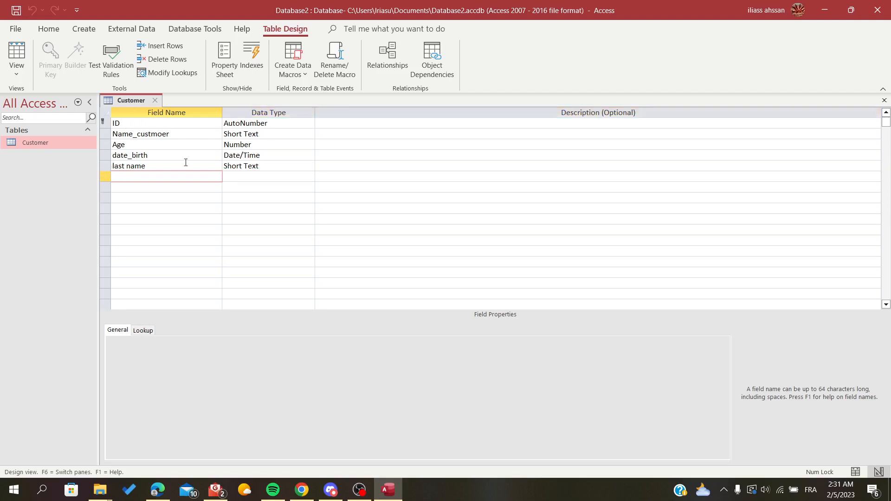
{"action": "left_click", "coordinate": [165, 176]}
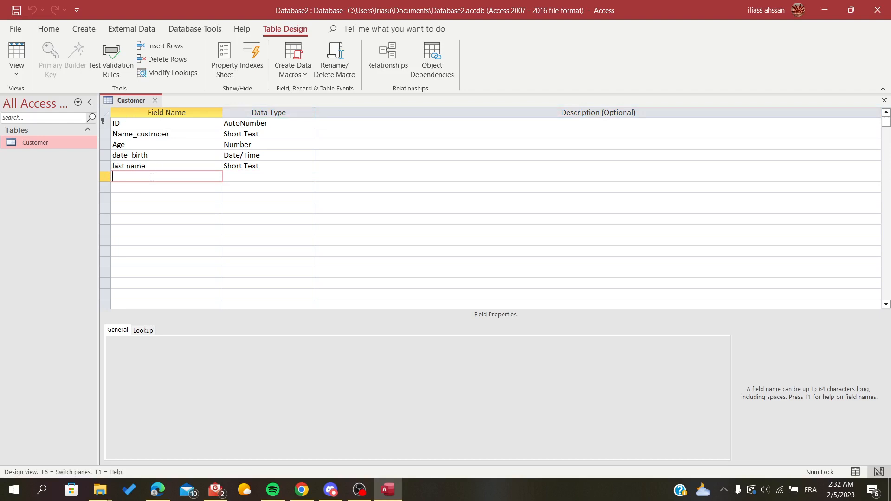
{"action": "type", "text": "Da"}
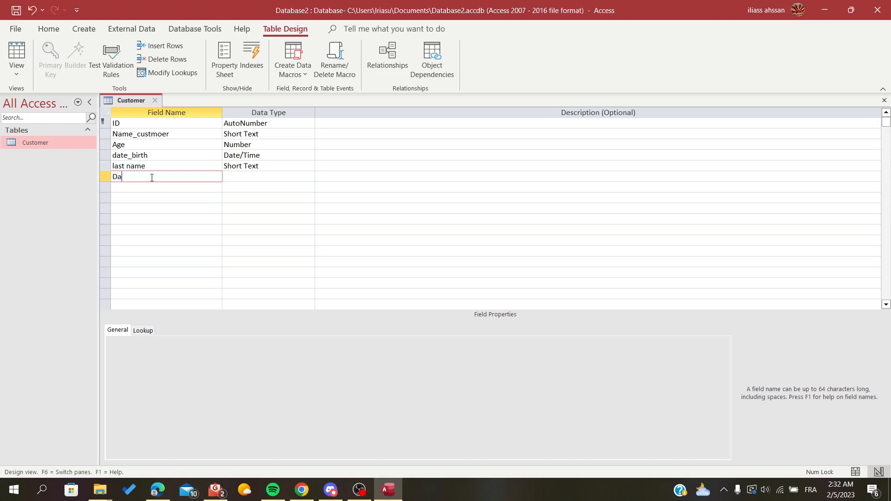
{"action": "type", "text": "te"}
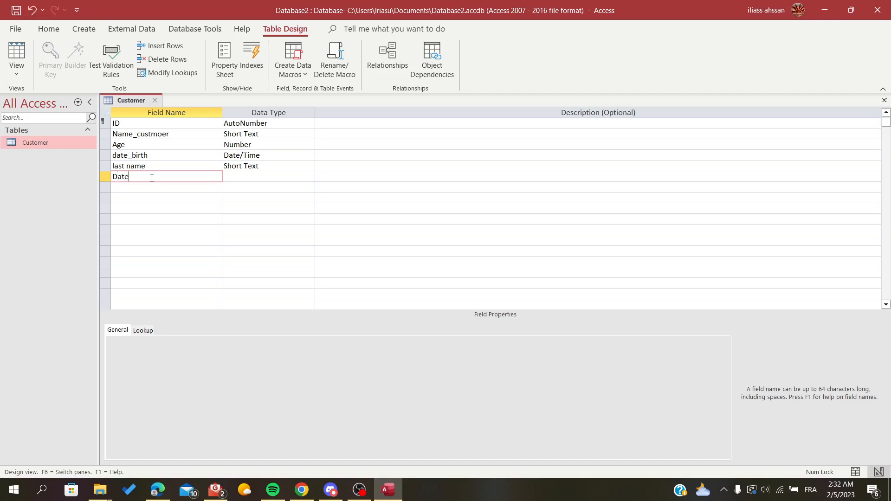
{"action": "type", "text": "_"}
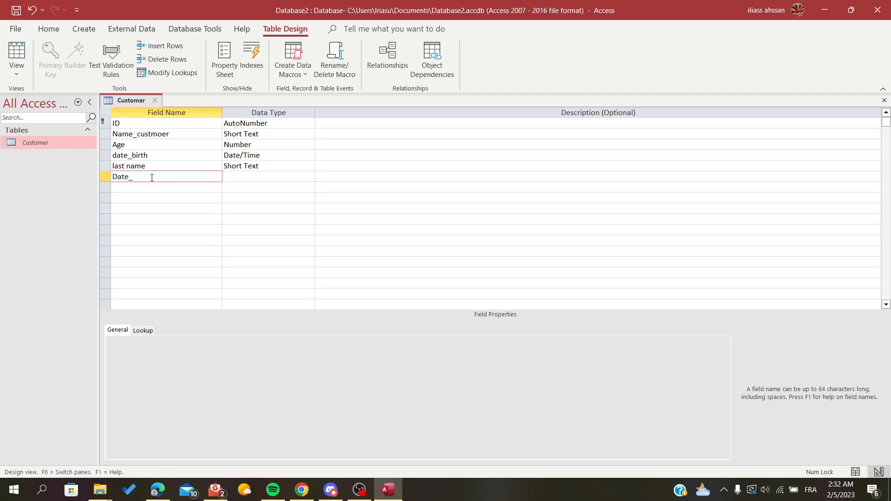
{"action": "type", "text": "sale"}
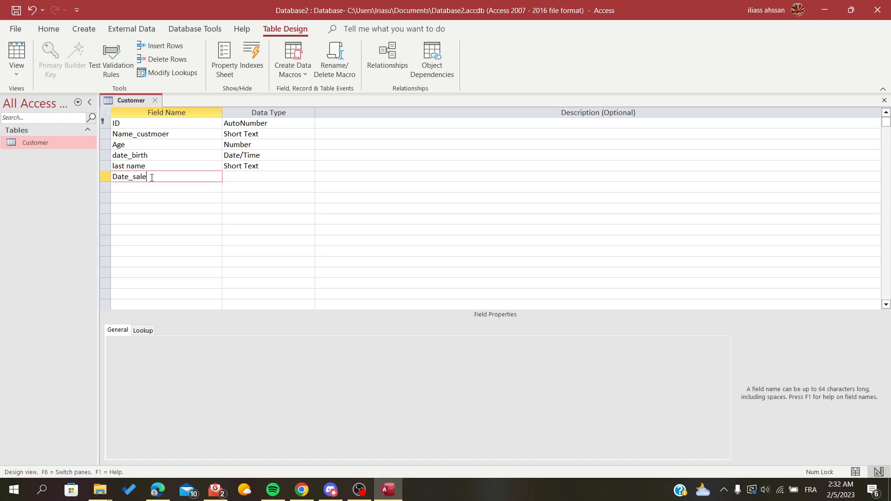
Set the Date_sale field's data type to Long Text and rename it to Adress
{"action": "left_click", "coordinate": [310, 177]}
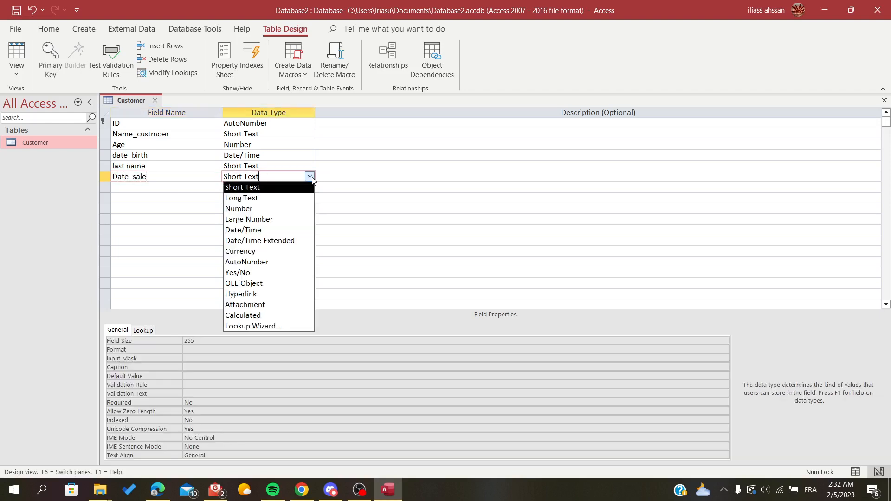
{"action": "mouse_move", "coordinate": [275, 168]}
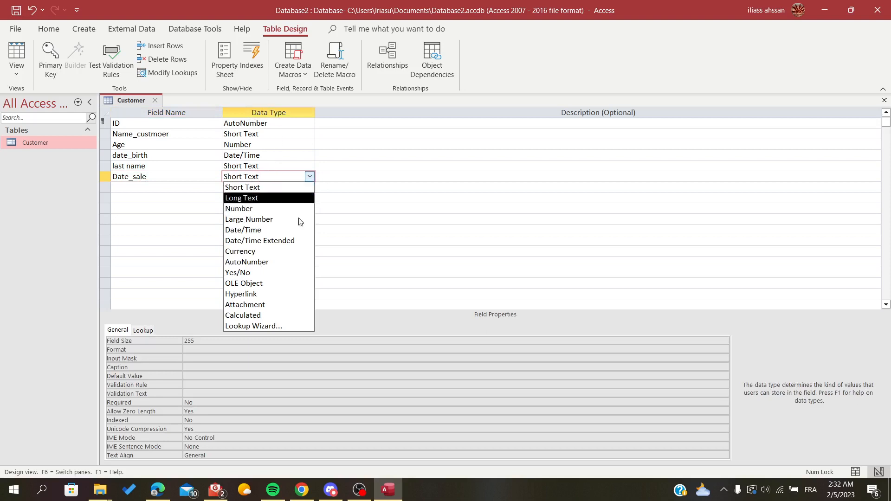
{"action": "mouse_move", "coordinate": [237, 273]}
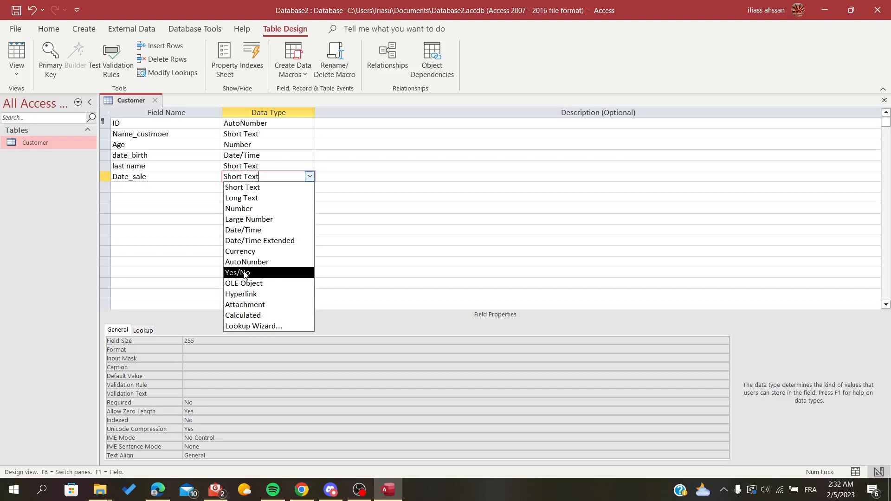
{"action": "left_click", "coordinate": [242, 197]}
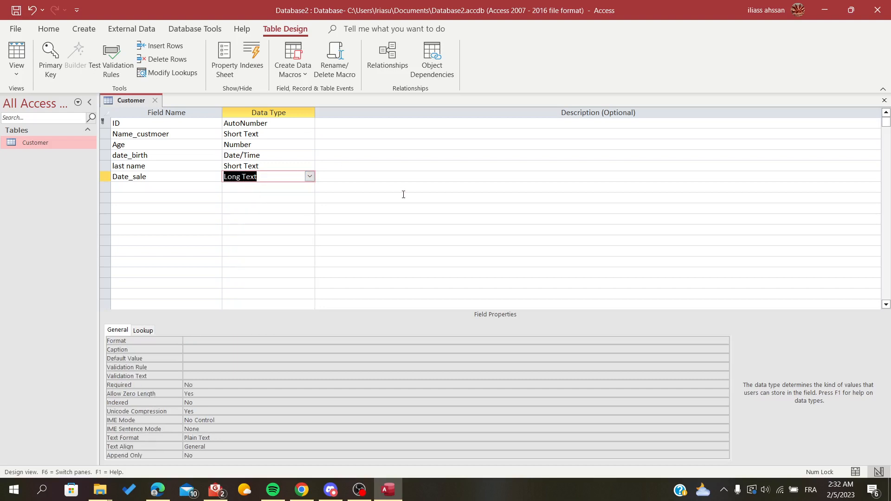
{"action": "left_click", "coordinate": [129, 176]}
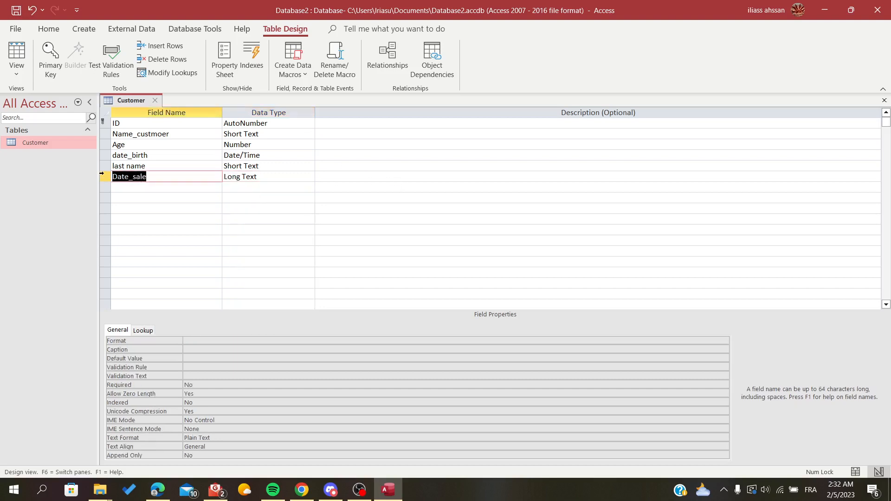
{"action": "type", "text": "Adress"}
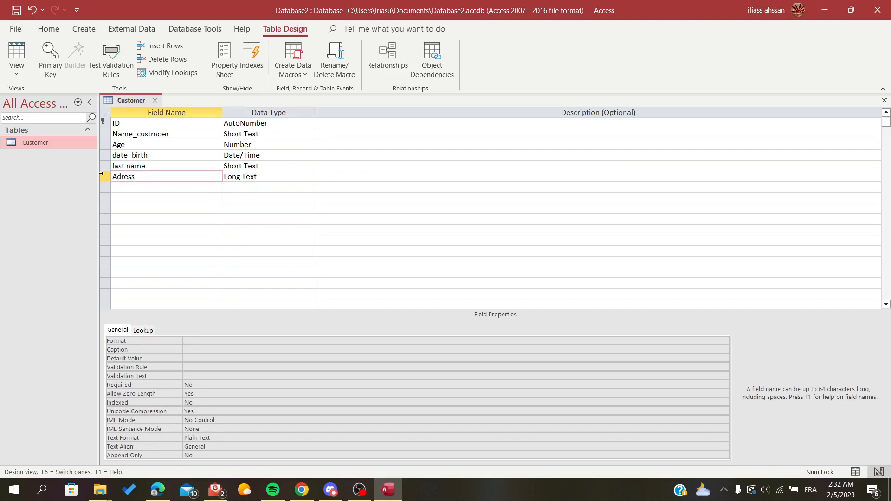
Reopen the Adress field's data type list, keeping Long Text selected
{"action": "left_click", "coordinate": [264, 177]}
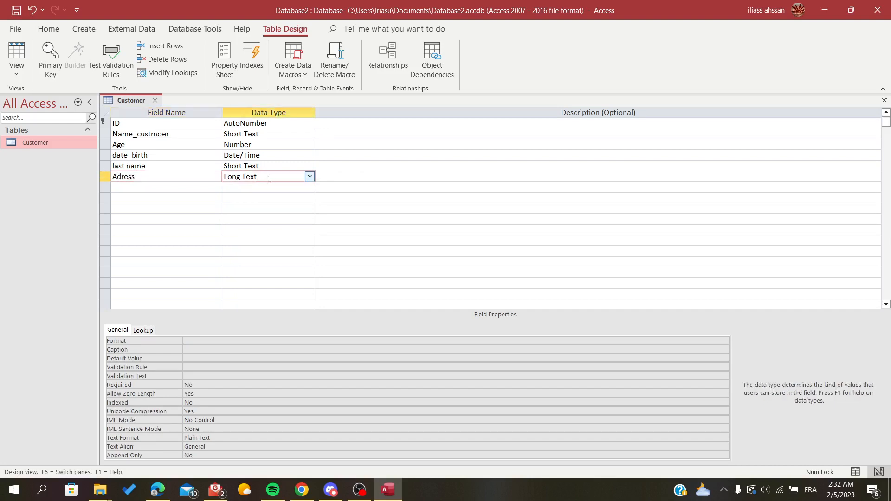
{"action": "double_click", "coordinate": [239, 176]}
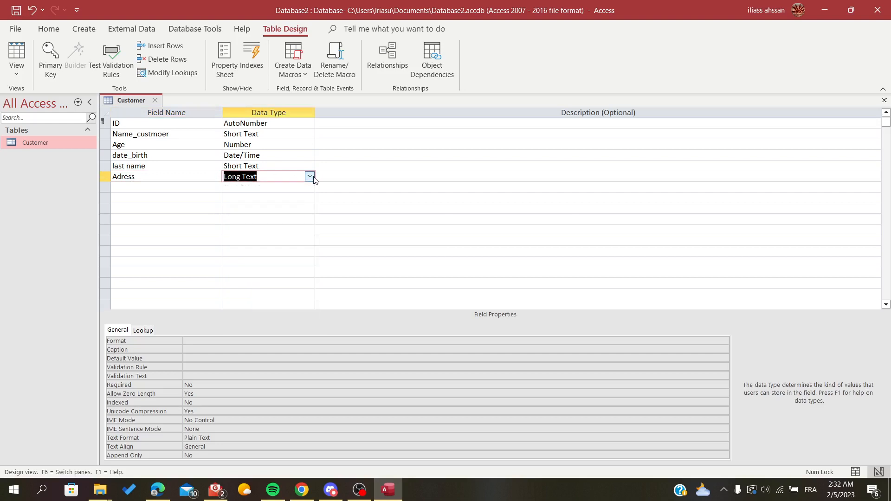
{"action": "left_click", "coordinate": [309, 176]}
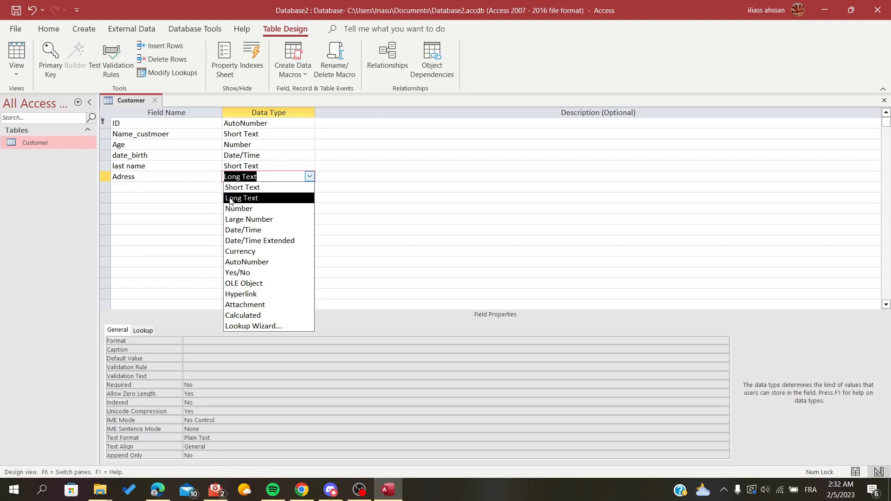
{"action": "mouse_move", "coordinate": [241, 187]}
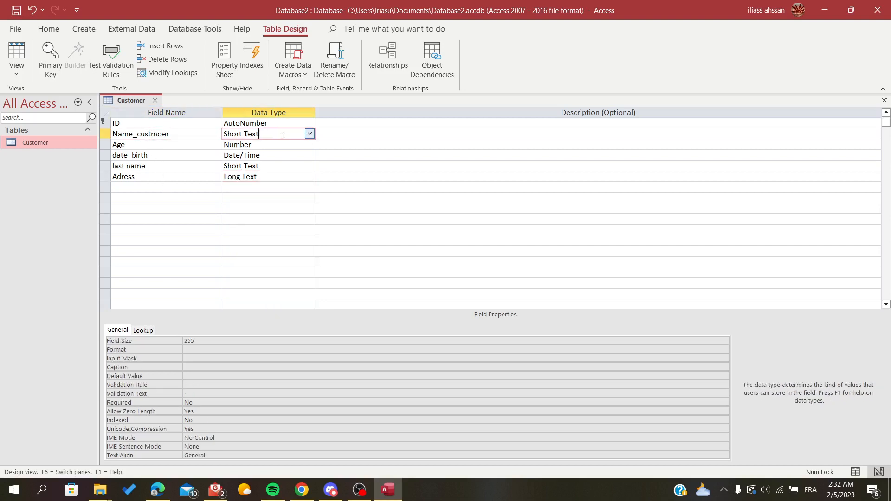
{"action": "mouse_move", "coordinate": [309, 134]}
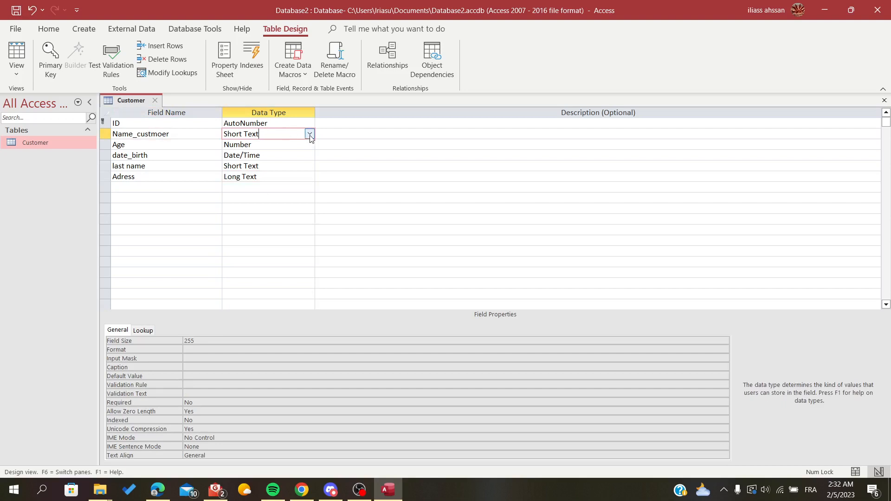
{"action": "mouse_move", "coordinate": [266, 168]}
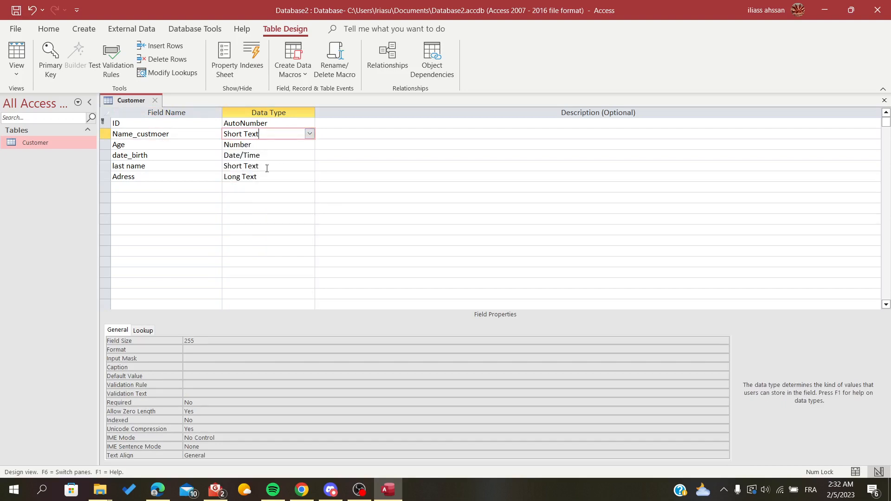
{"action": "left_click", "coordinate": [309, 177]}
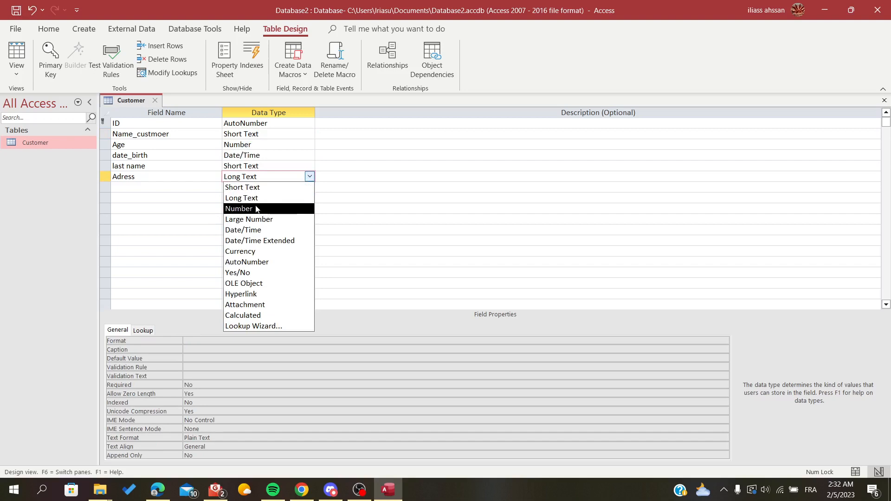
{"action": "mouse_move", "coordinate": [259, 241]}
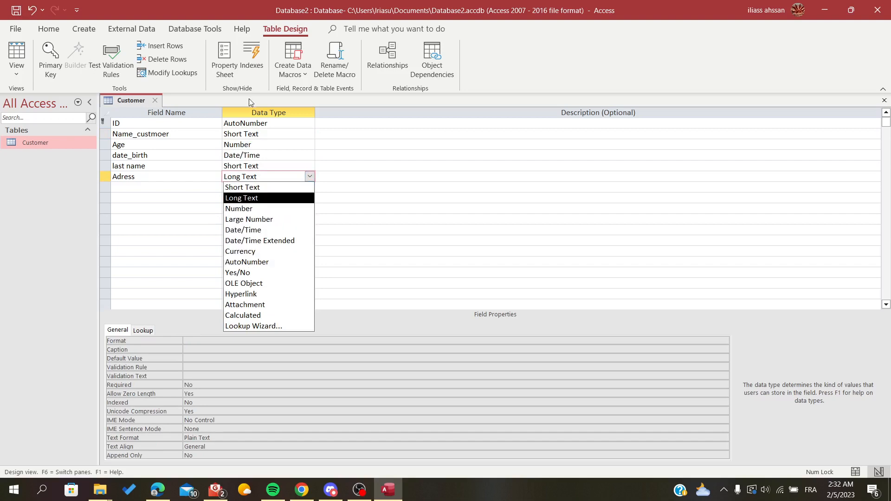
{"action": "mouse_move", "coordinate": [254, 119]}
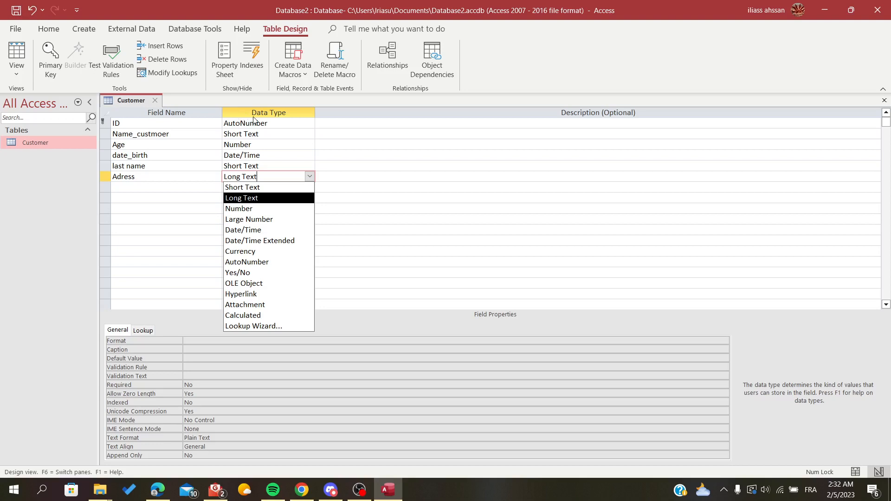
{"action": "mouse_move", "coordinate": [242, 229]}
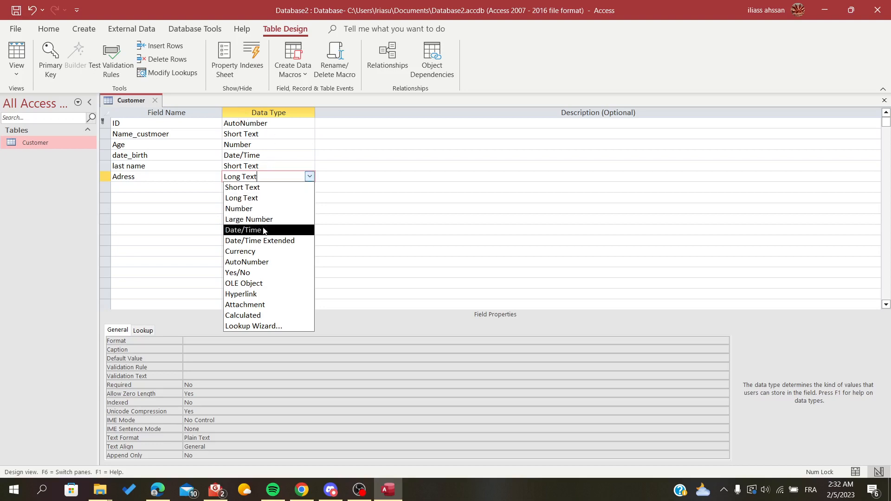
{"action": "mouse_move", "coordinate": [240, 251]}
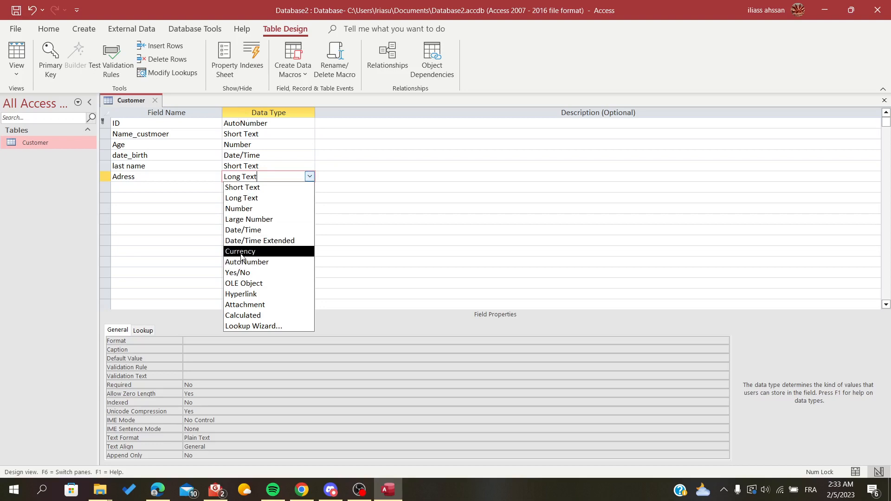
{"action": "mouse_move", "coordinate": [268, 230]}
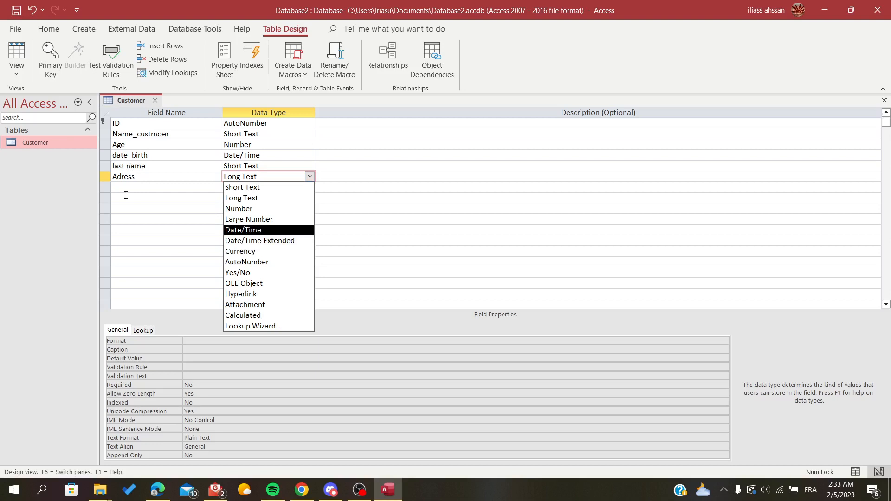
{"action": "mouse_move", "coordinate": [135, 188]}
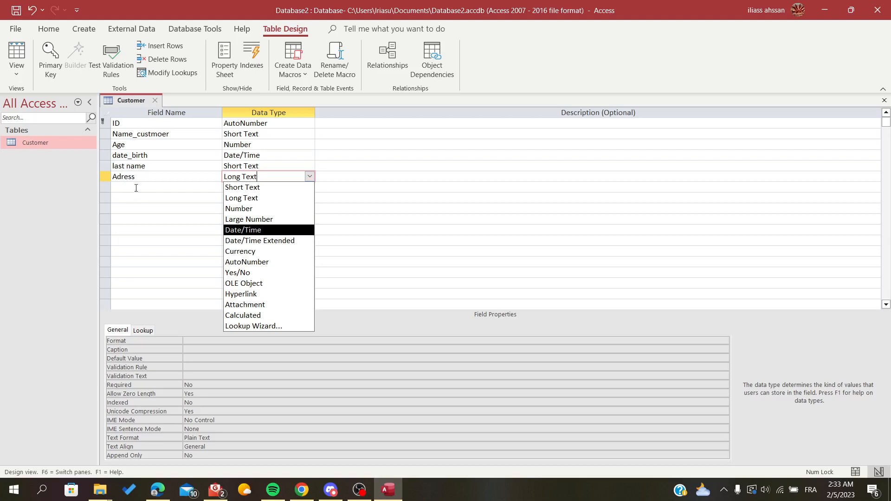
{"action": "mouse_move", "coordinate": [247, 262]}
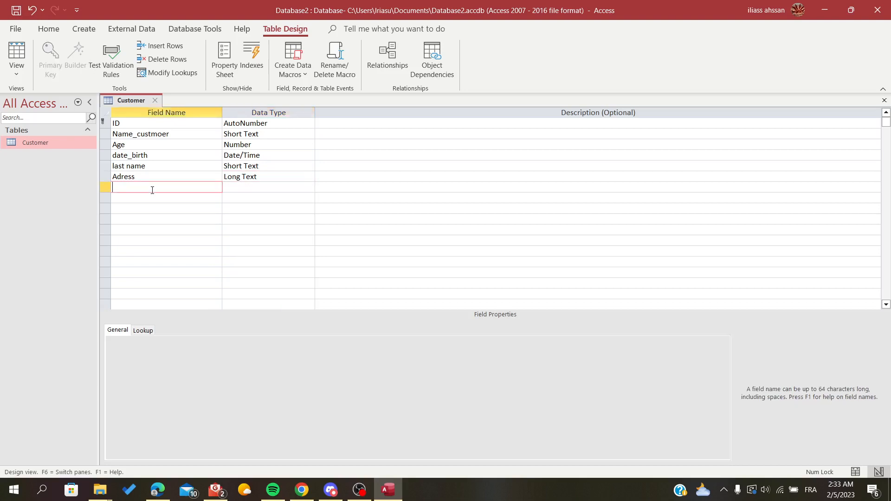
{"action": "left_click", "coordinate": [267, 187]}
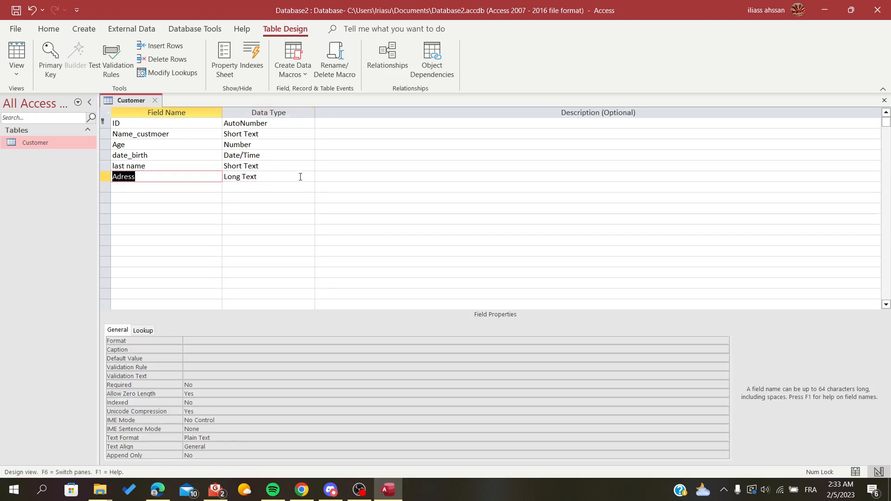
{"action": "left_click", "coordinate": [268, 177]}
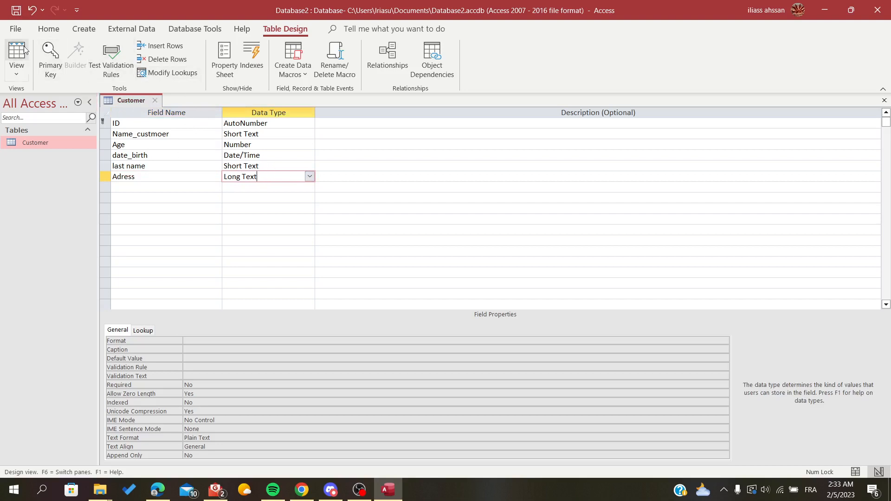
{"action": "mouse_move", "coordinate": [16, 53]}
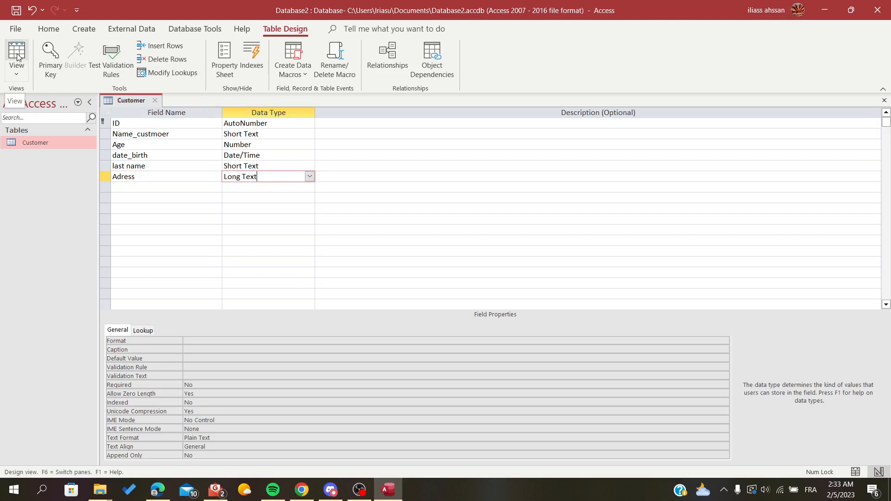
{"action": "type", "text": "55"}
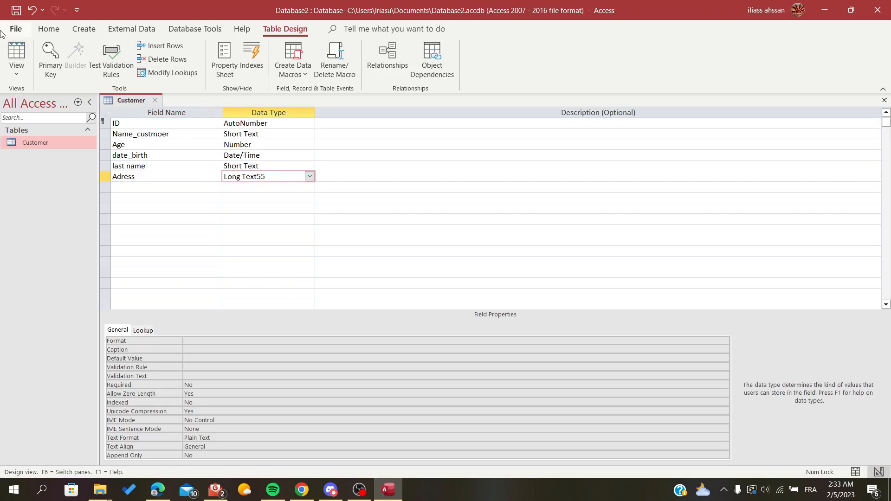
Save the table past the invalid-entry warning, switch to Datasheet View, and select the Adress column
{"action": "left_click", "coordinate": [17, 54]}
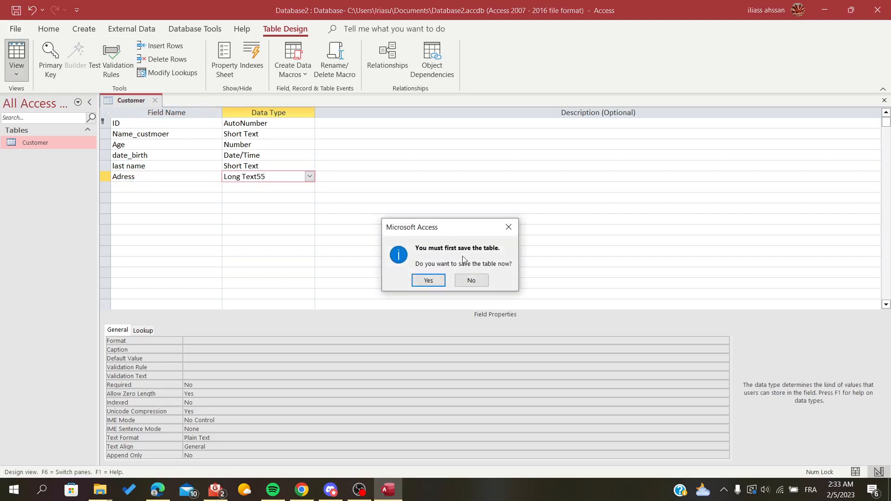
{"action": "left_click", "coordinate": [427, 280]}
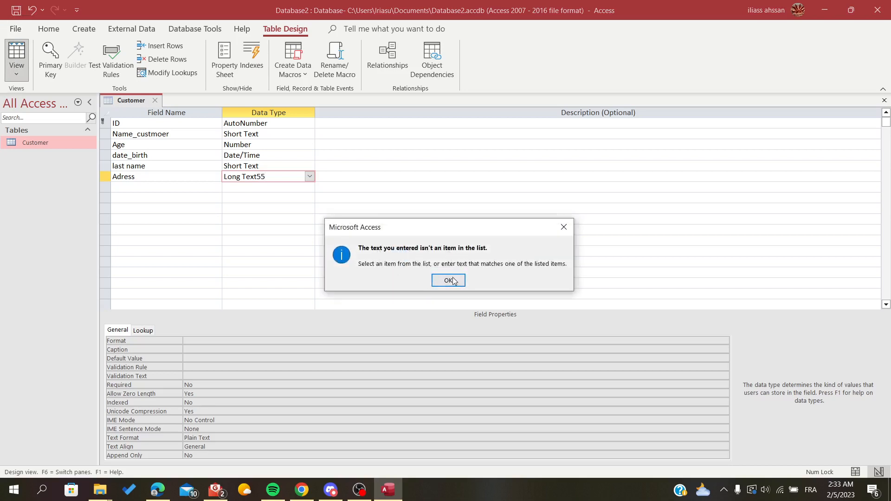
{"action": "left_click", "coordinate": [448, 280]}
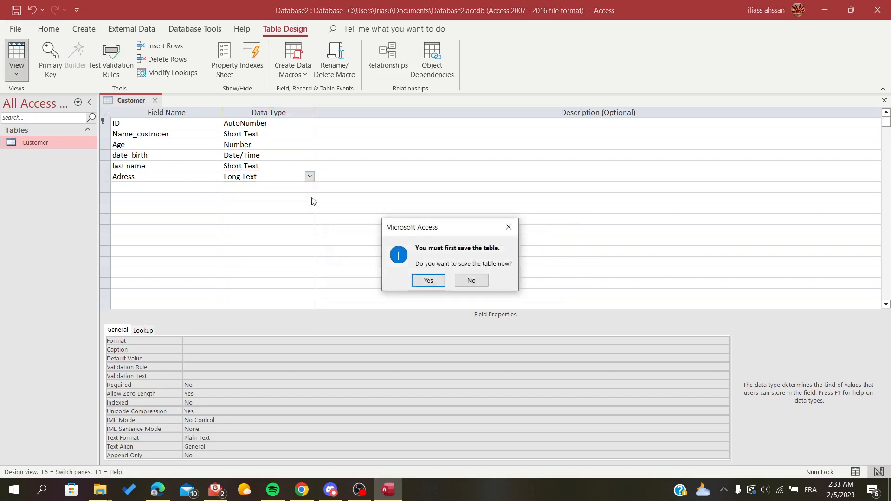
{"action": "left_click", "coordinate": [427, 279]}
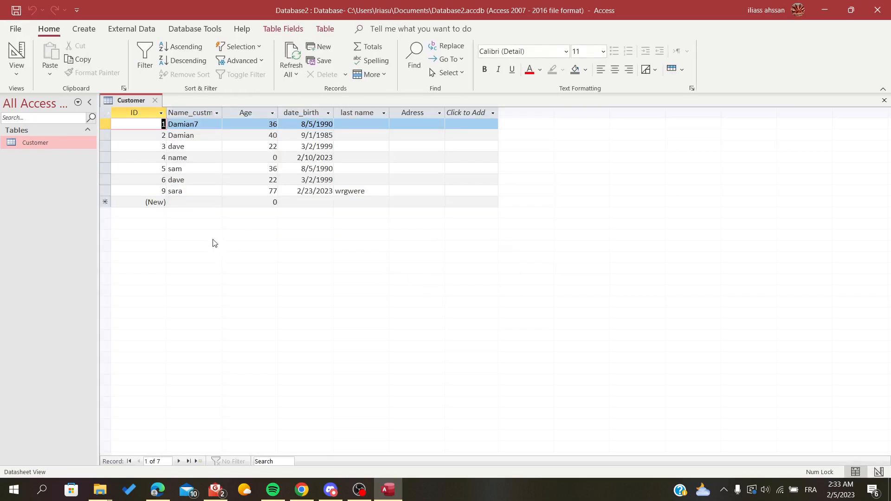
{"action": "left_click", "coordinate": [412, 112]}
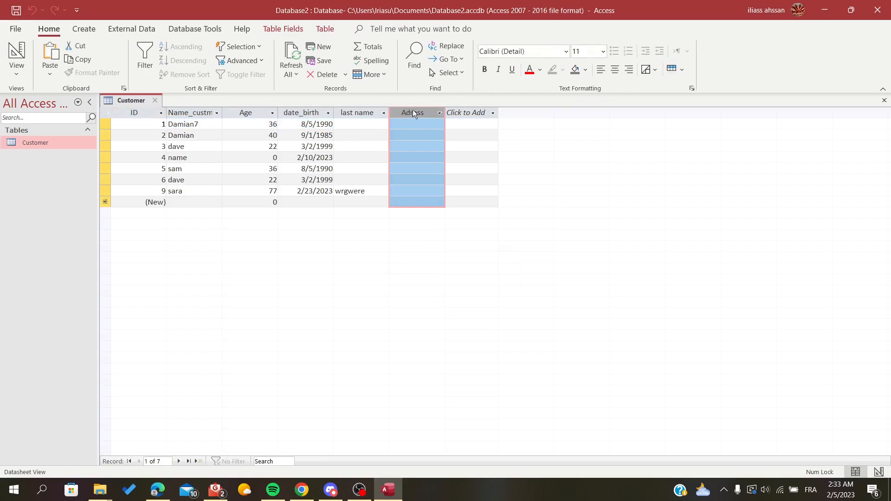